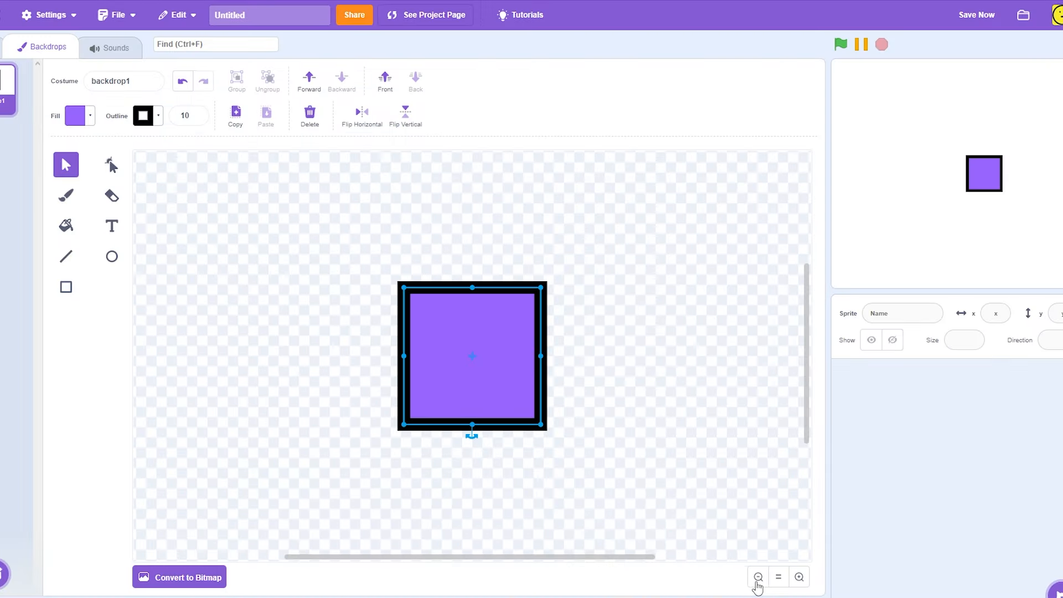
Step: Zoom out on the purple, black-outlined square in the backdrop editor
{"action": "left_click", "coordinate": [799, 577]}
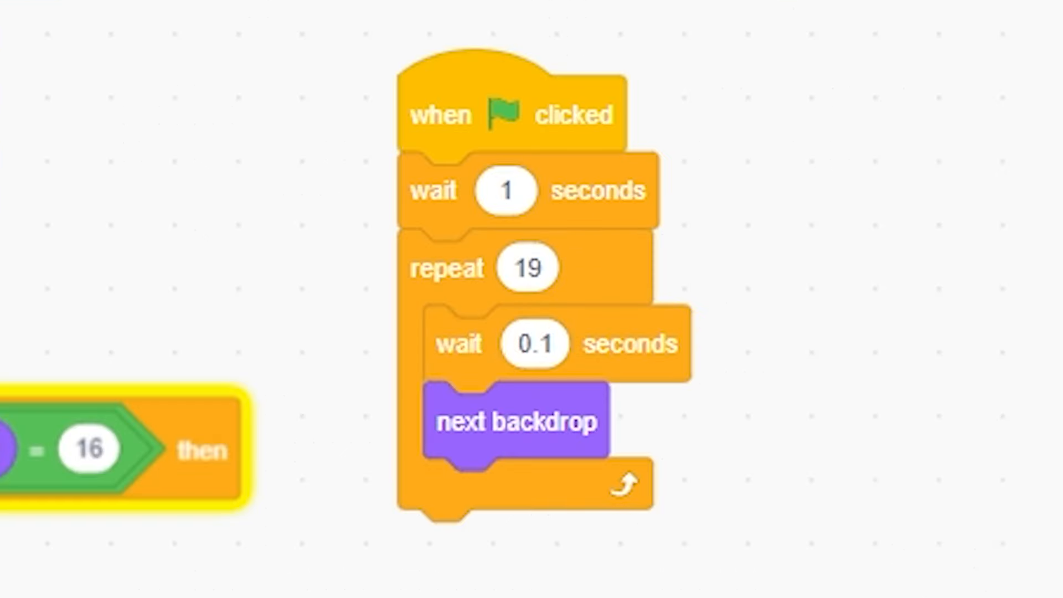
Step: Run the game and watch the 19-step backdrop animation on the full-screen stage
{"action": "left_click", "coordinate": [109, 30]}
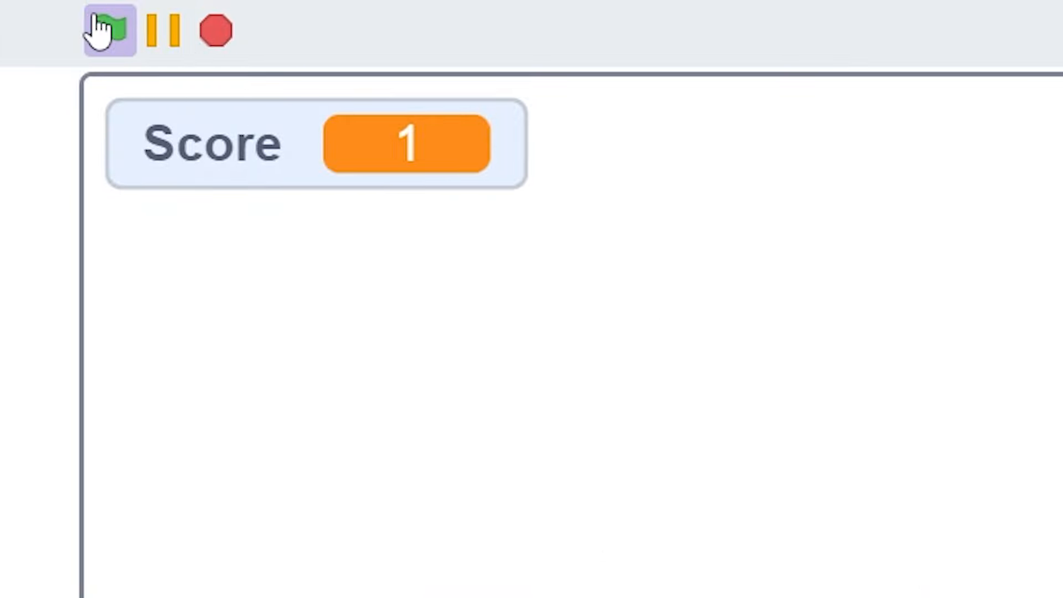
{"action": "left_click", "coordinate": [105, 31]}
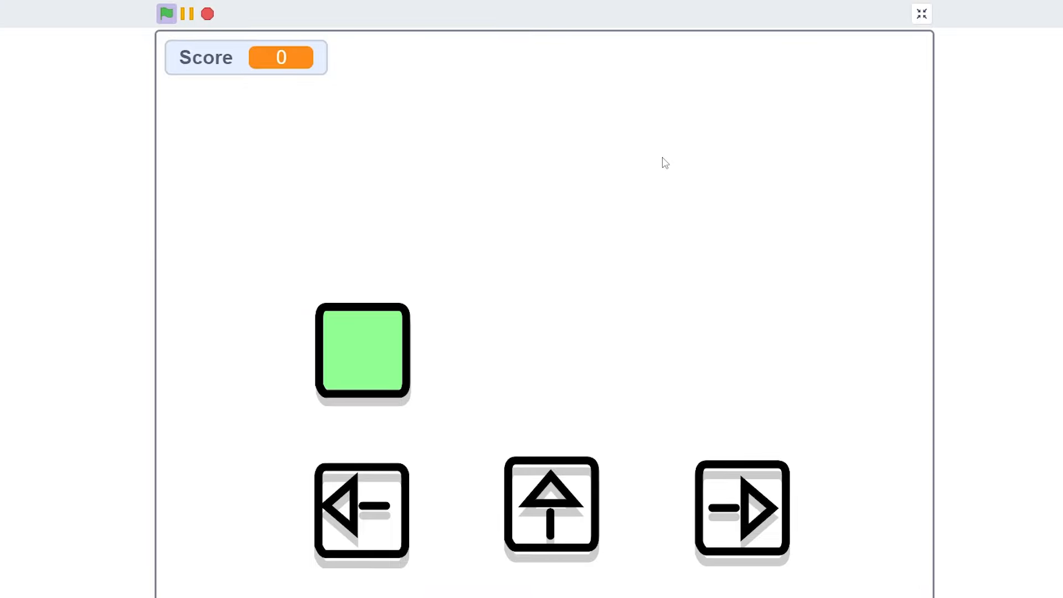
{"action": "left_click", "coordinate": [922, 13]}
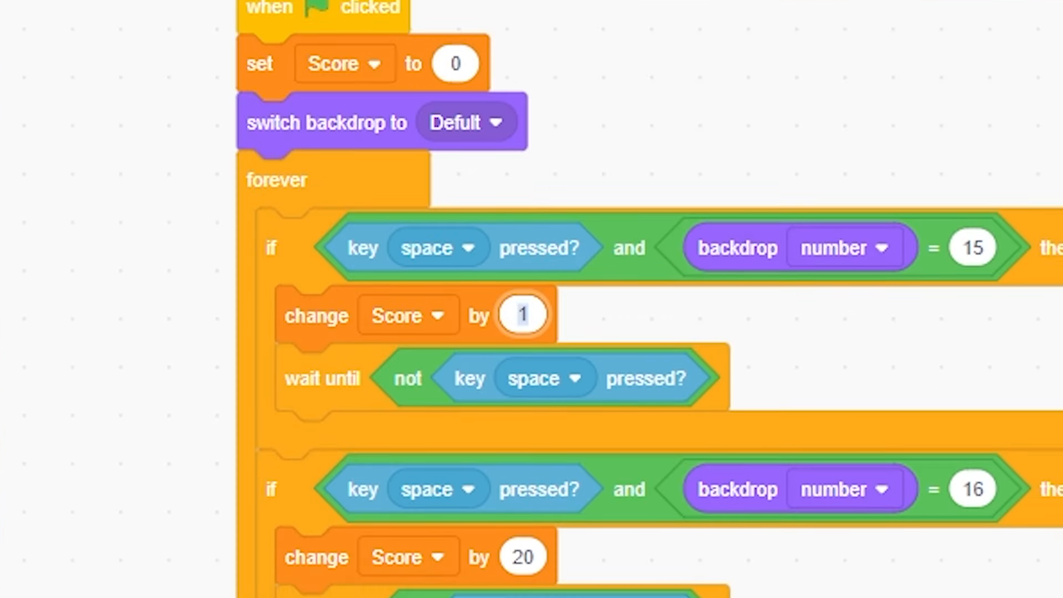
Step: Scroll through the space-key scoring blocks (5, 20, 5) and stop the running game
{"action": "scroll", "scroll_direction": "down", "scroll_amount": 3}
{"action": "type", "text": "5"}
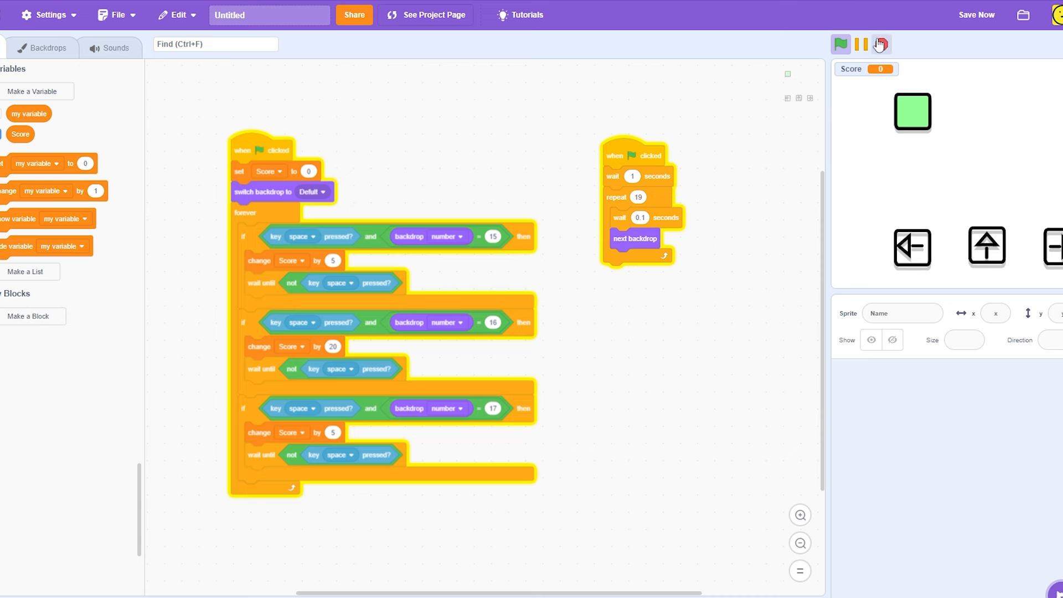
{"action": "left_click", "coordinate": [33, 91]}
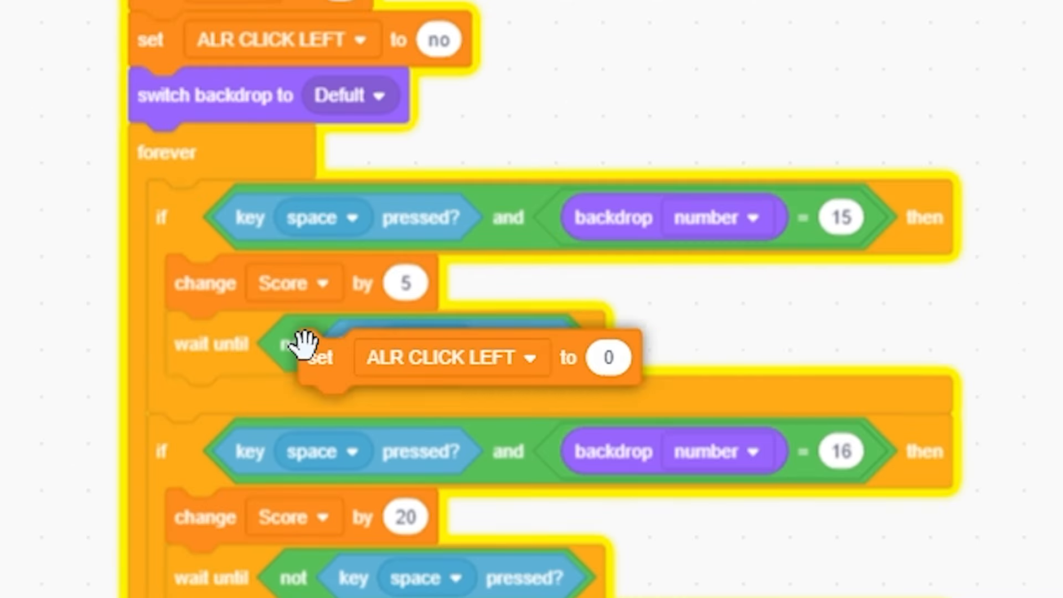
Step: Right-click in the code area while wiring the ALR CLICK LEFT set blocks
{"action": "right_click", "coordinate": [312, 339]}
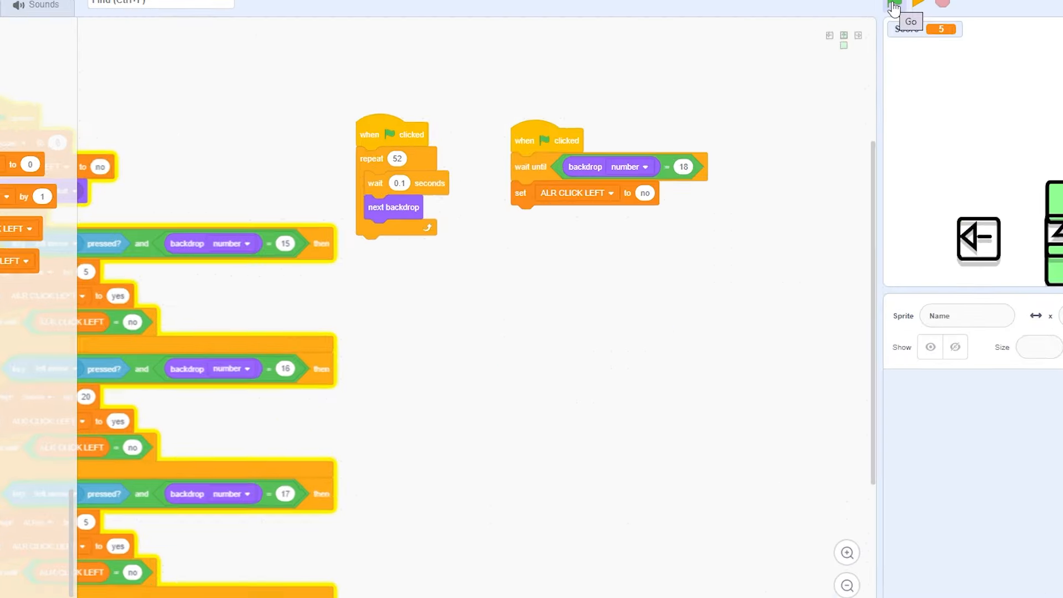
Step: Test the scoring with the 52-step animation and backdrop-18 reset
{"action": "left_click", "coordinate": [895, 4]}
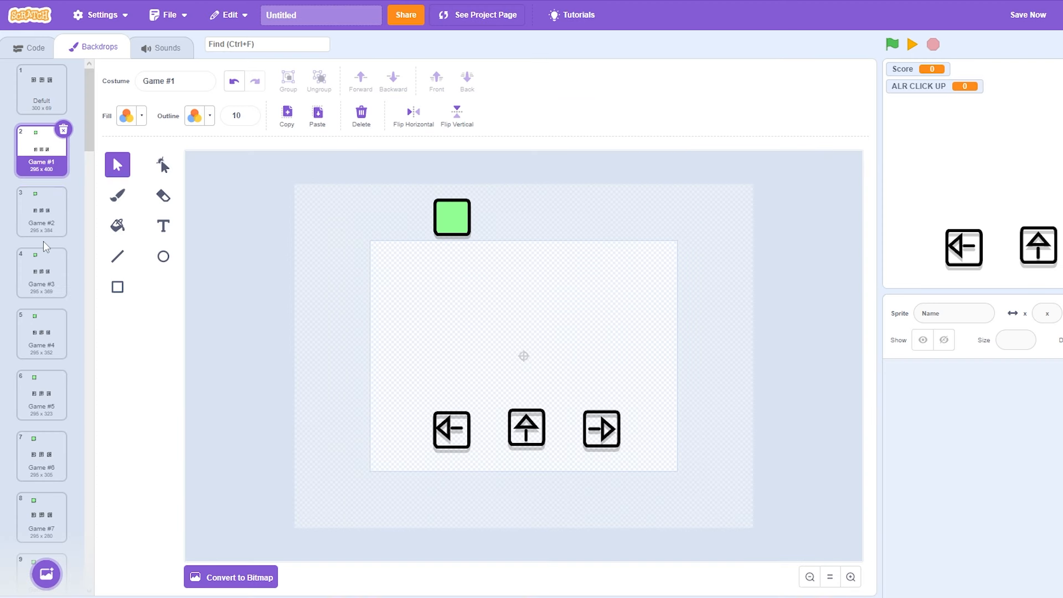
Step: Browse the Game #1, Game #2 backdrop frames with the falling green box
{"action": "left_click", "coordinate": [33, 46]}
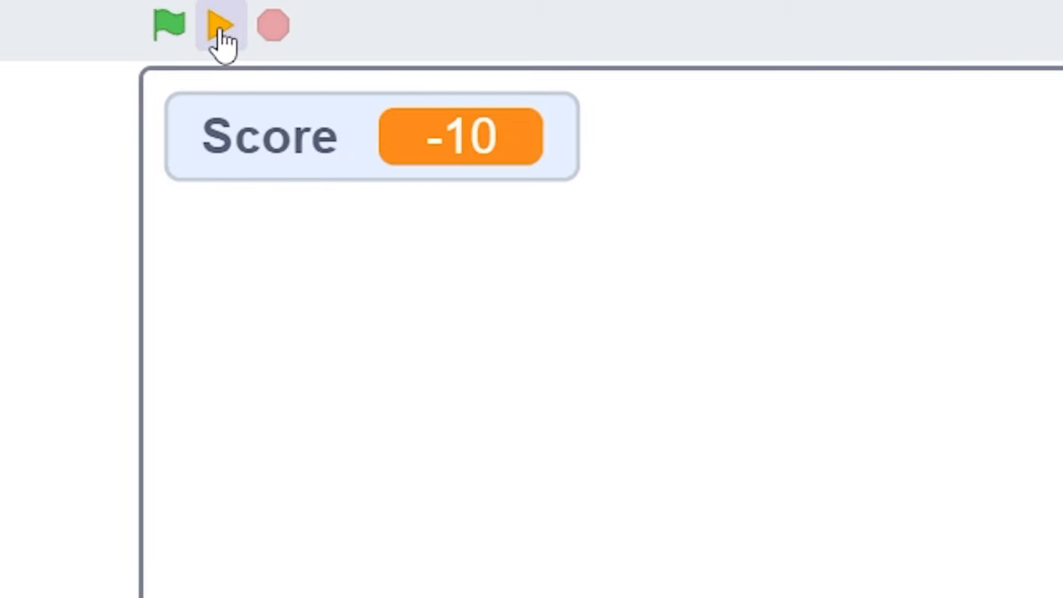
Step: Resume the paused test run, which finishes at Score -10
{"action": "left_click", "coordinate": [223, 26]}
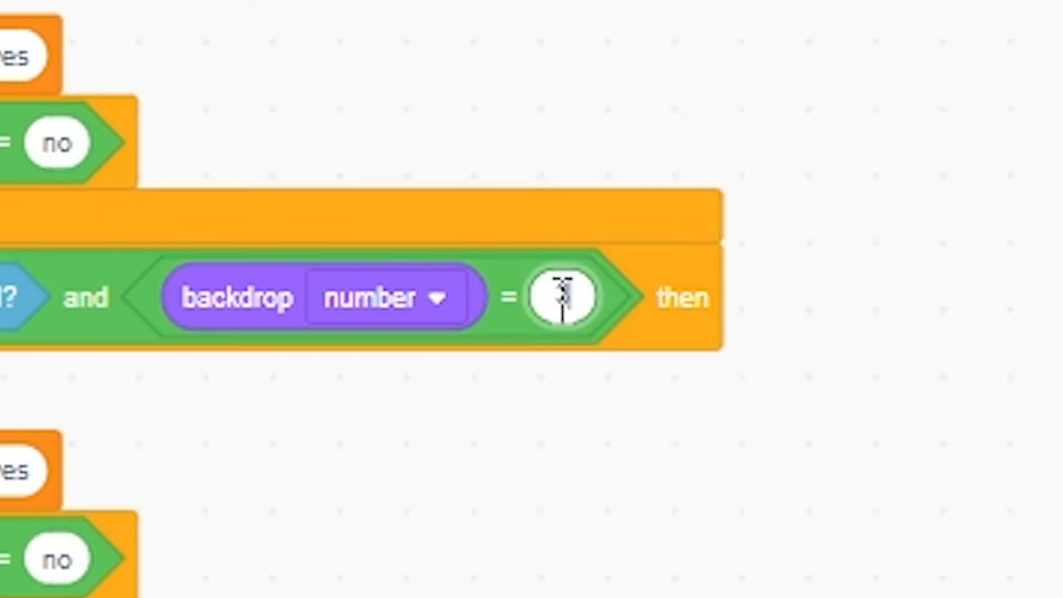
Step: Enter backdrop number 38 in a scoring check and show the Backdrop Number variable
{"action": "type", "text": "38"}
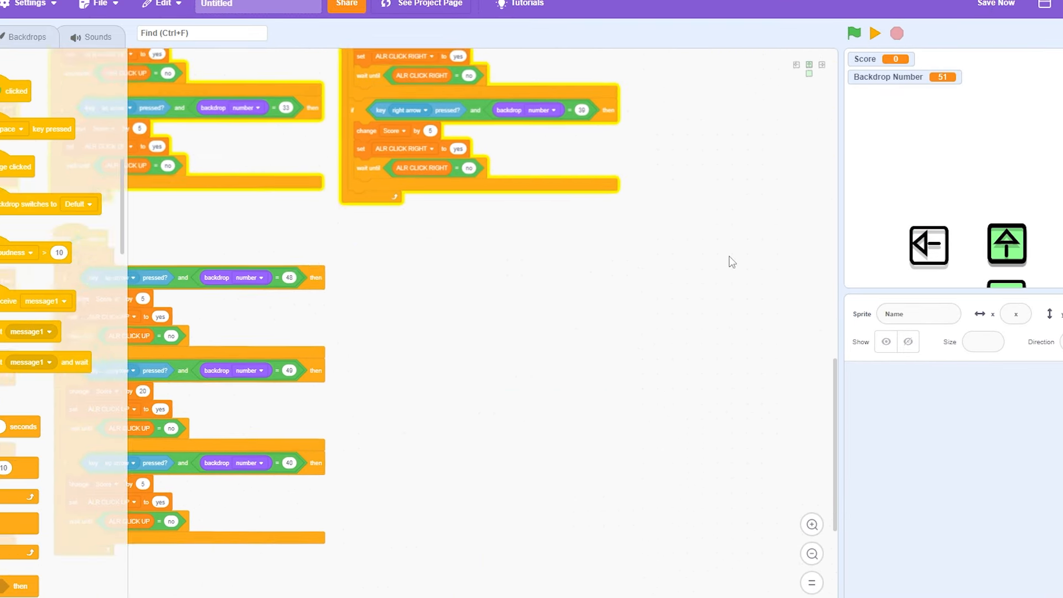
{"action": "left_click", "coordinate": [840, 44]}
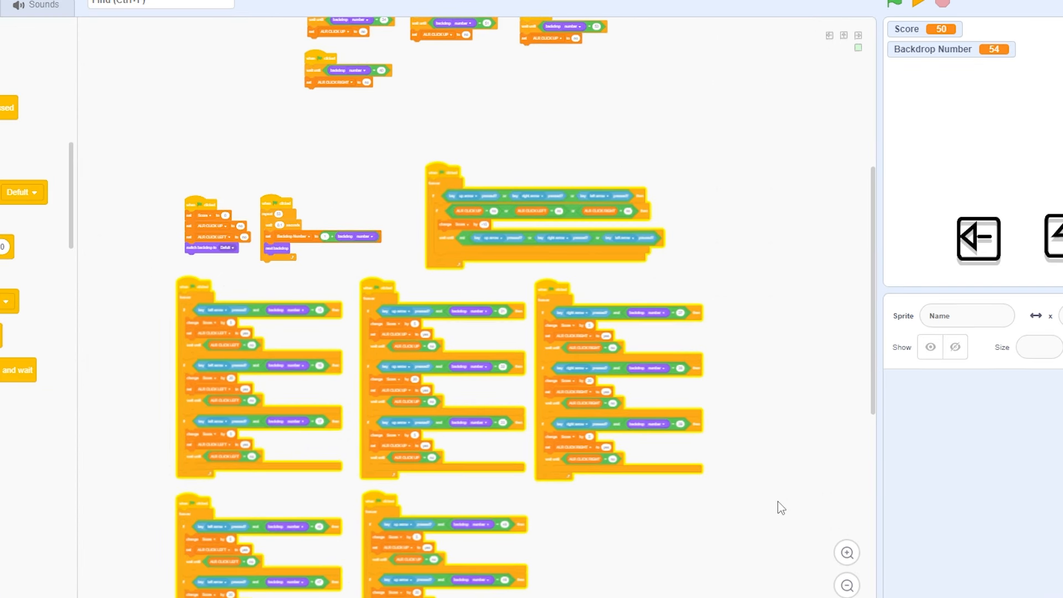
Step: Play the finished game full-screen, starting from Score 0
{"action": "left_click", "coordinate": [842, 43]}
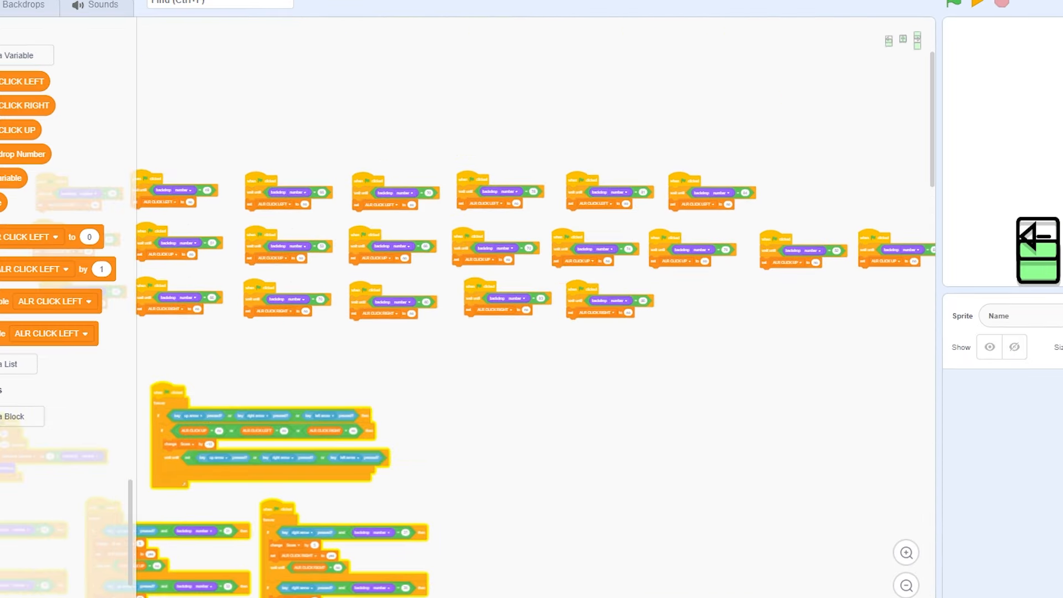
{"action": "left_click", "coordinate": [955, 2]}
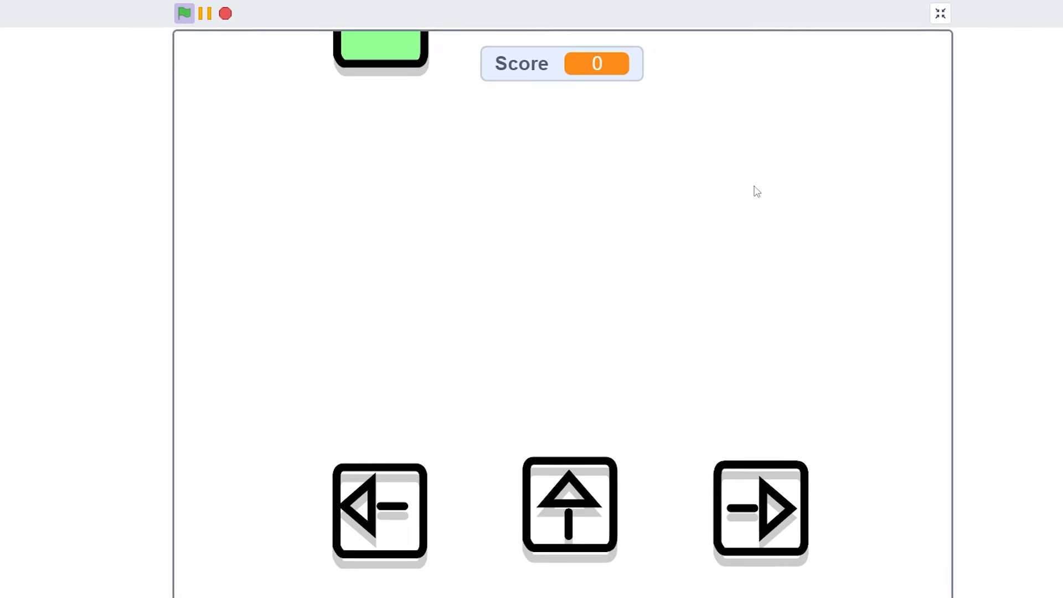
{"action": "left_click", "coordinate": [379, 510]}
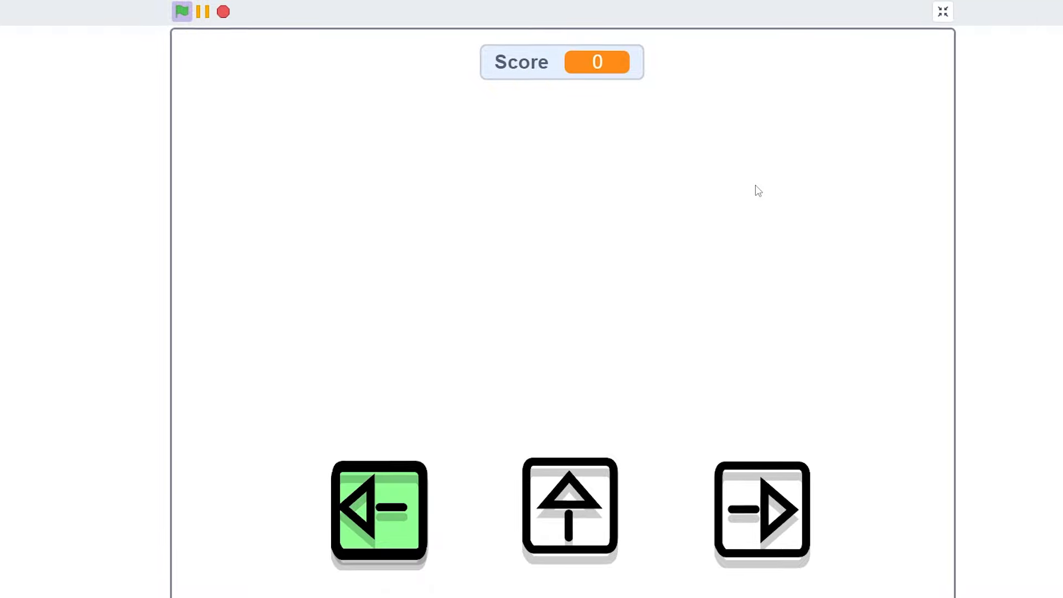